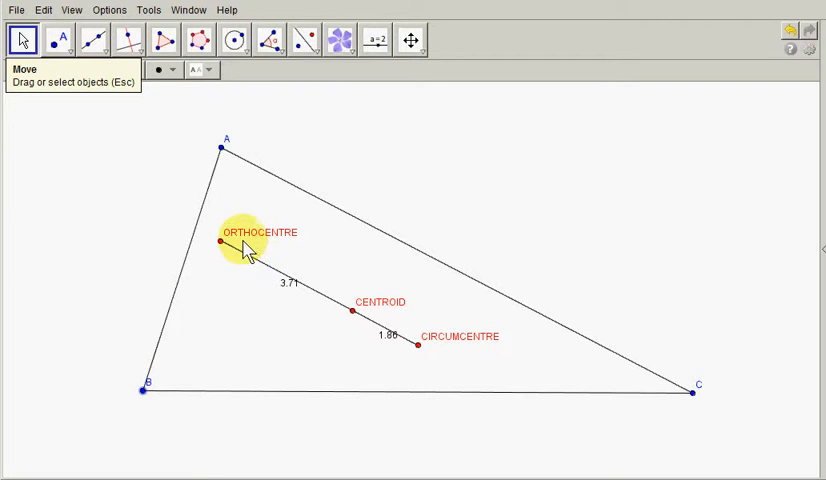
mouse_move(378, 313)
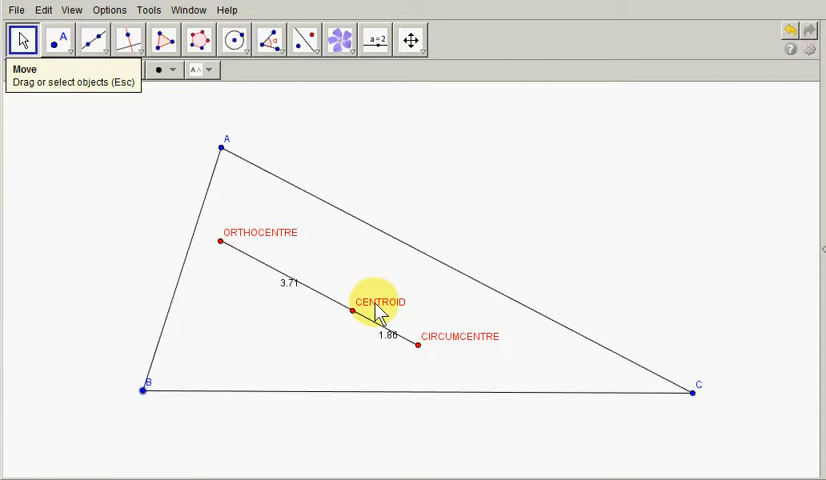
mouse_move(457, 348)
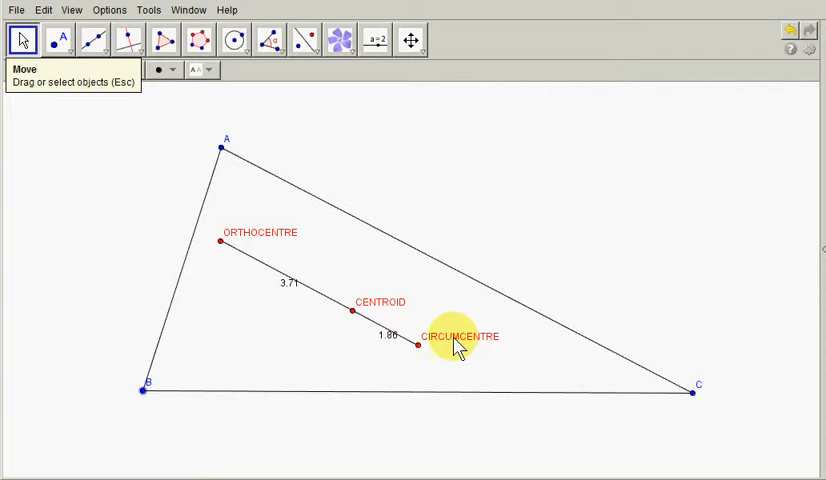
mouse_move(220, 243)
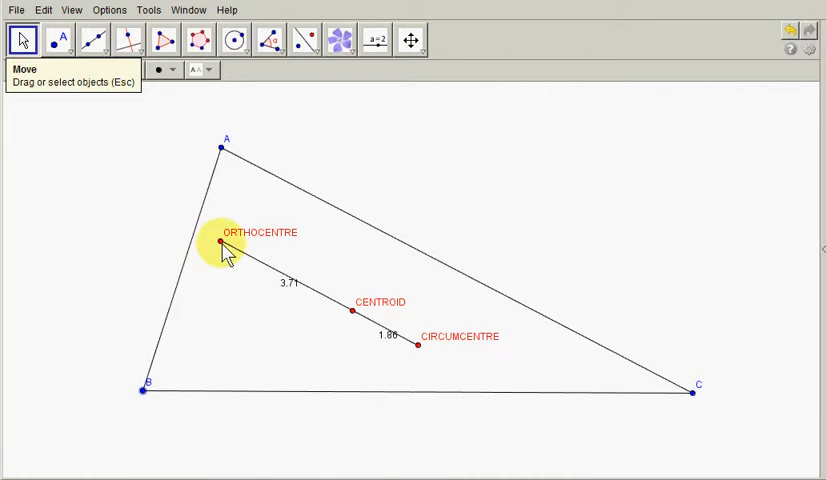
mouse_move(420, 347)
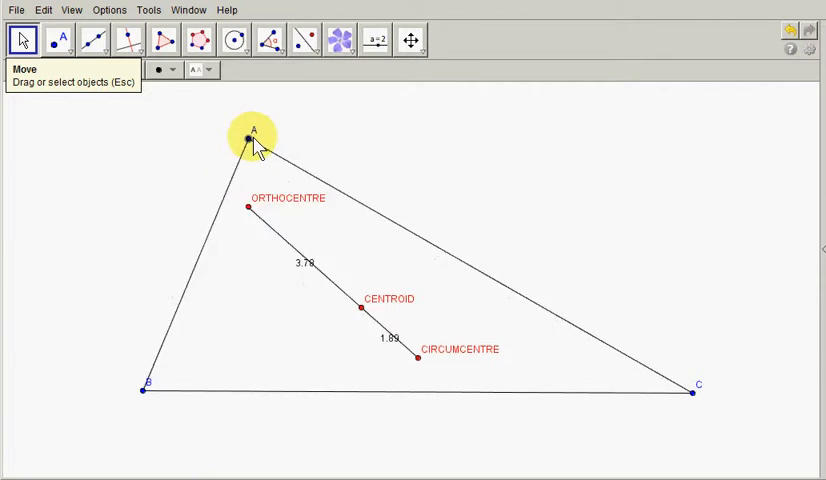
Drag vertices A and B to reshape the triangle, giving Euler line distances 3.05 and 1.53.
drag(248, 138, 165, 320)
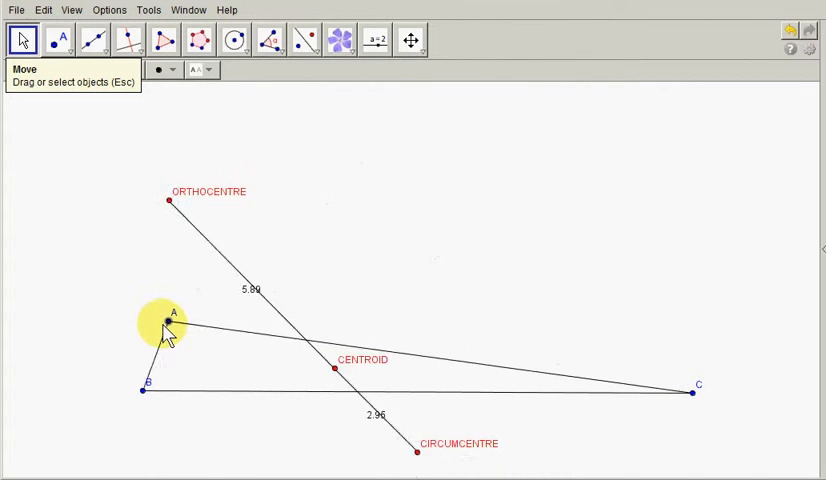
drag(165, 320, 240, 155)
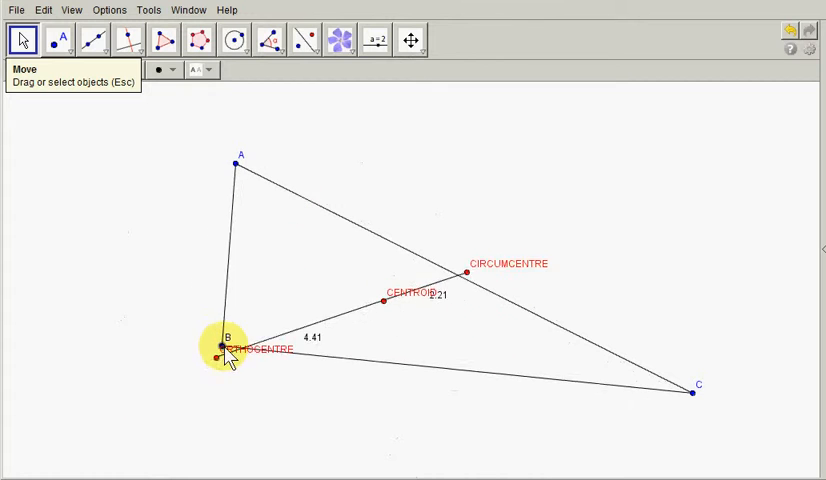
drag(230, 355, 250, 340)
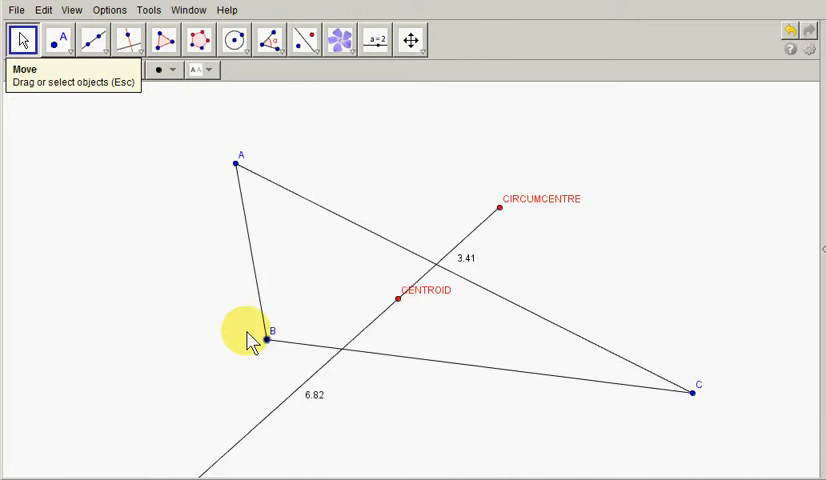
drag(263, 335, 301, 356)
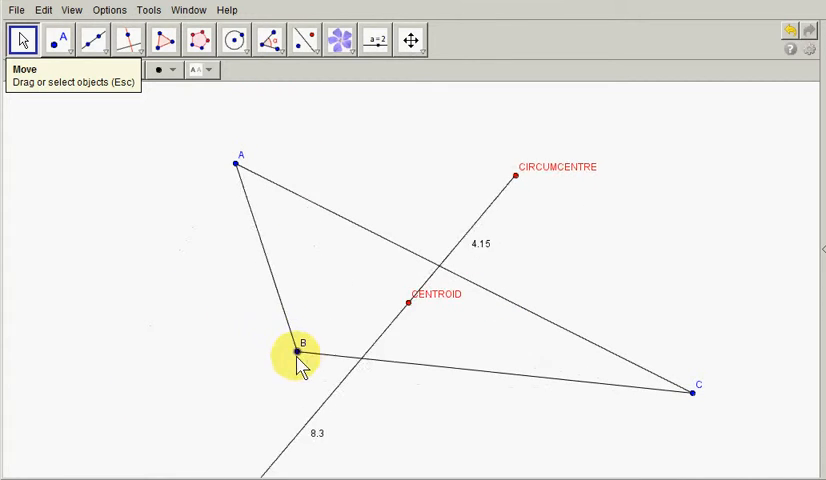
drag(302, 352, 262, 383)
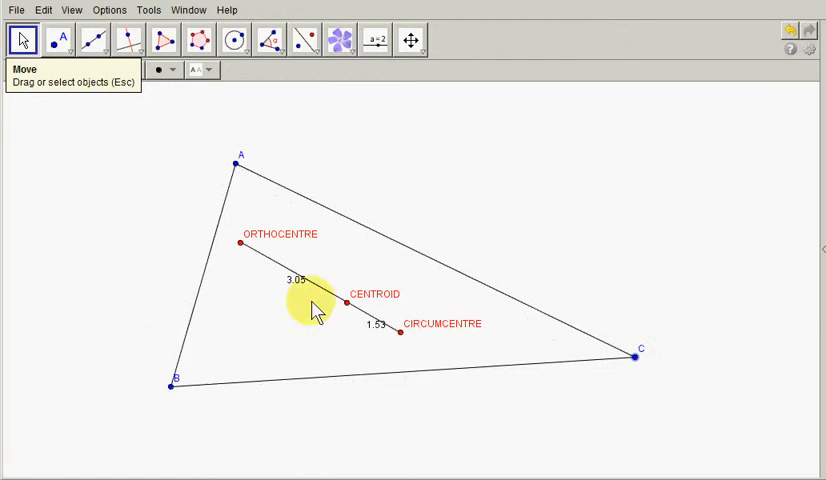
mouse_move(349, 304)
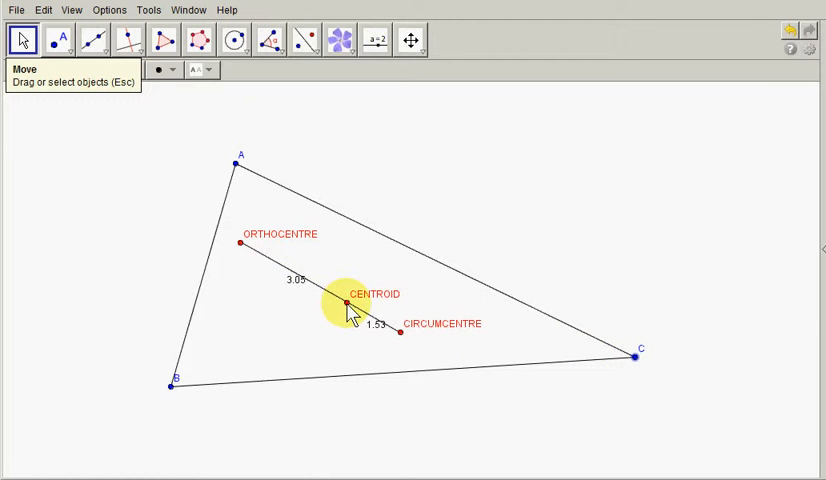
mouse_move(245, 253)
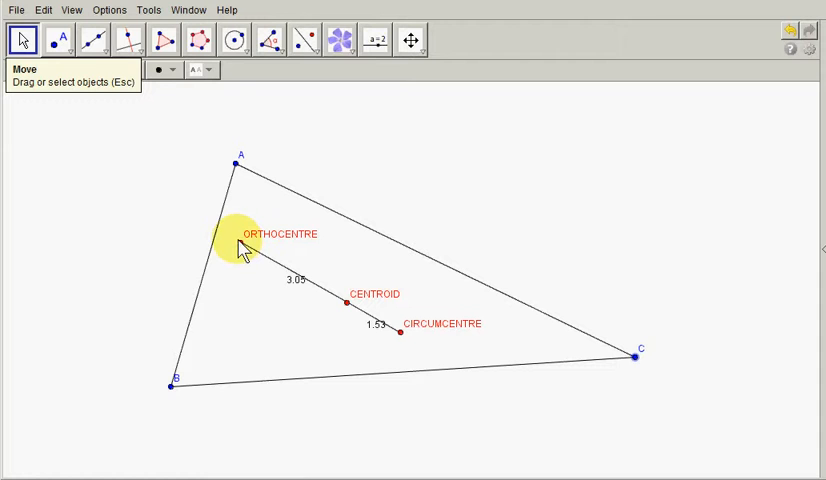
mouse_move(398, 340)
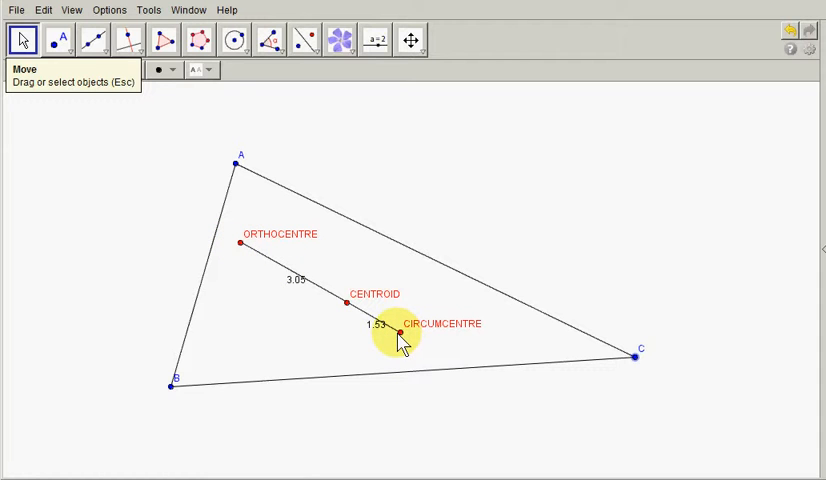
mouse_move(248, 255)
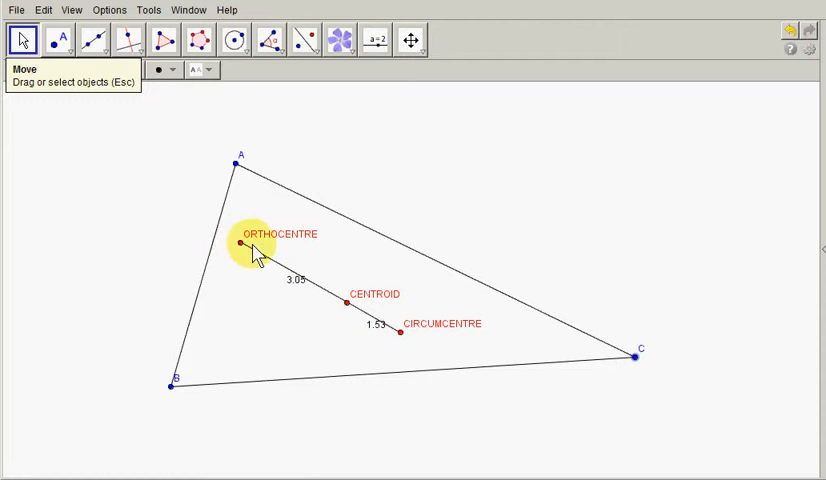
mouse_move(348, 305)
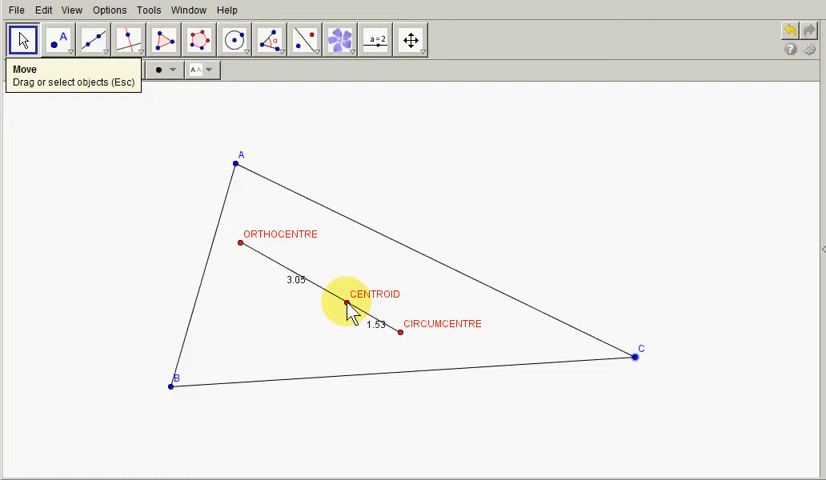
mouse_move(399, 332)
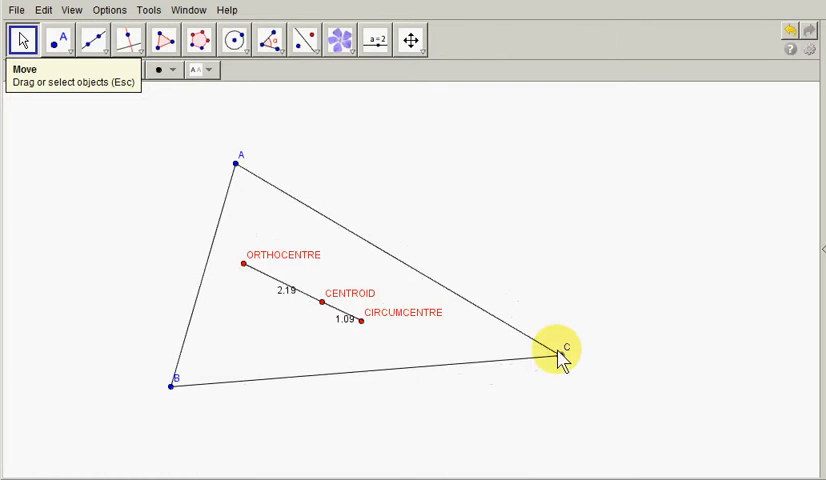
Move vertex C inward until orthocentre, centroid and circumcentre cluster at distances 0.67 and 0.33.
drag(560, 357, 580, 340)
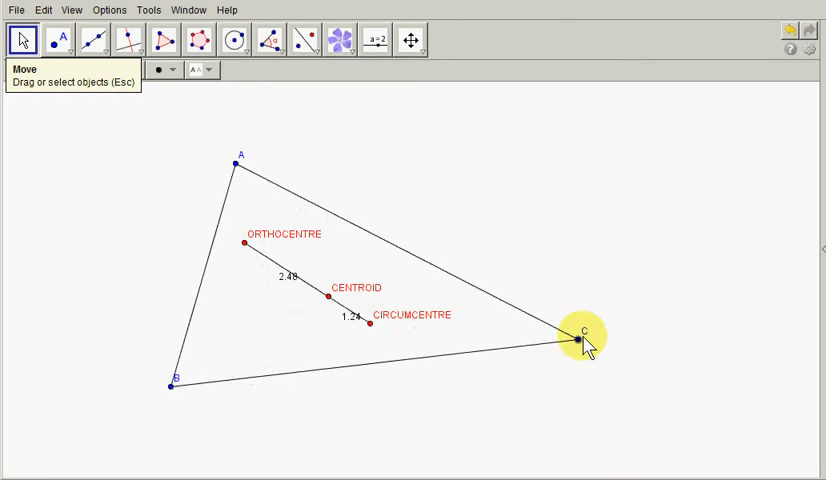
drag(580, 340, 590, 387)
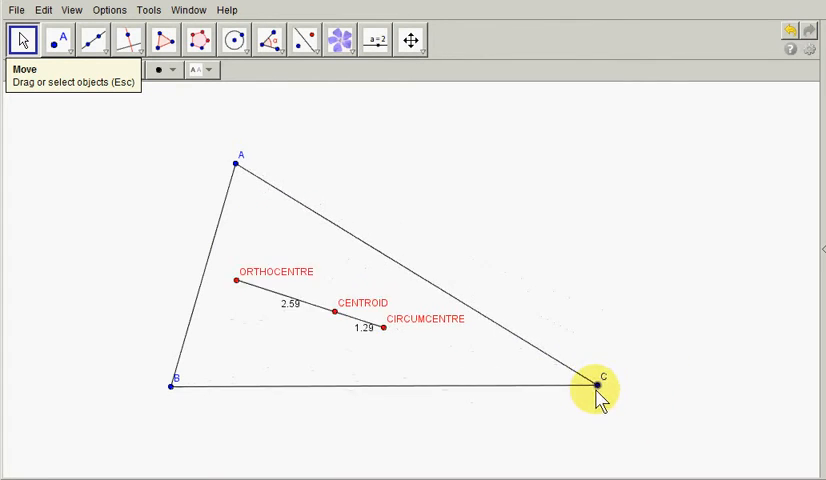
drag(593, 385, 530, 385)
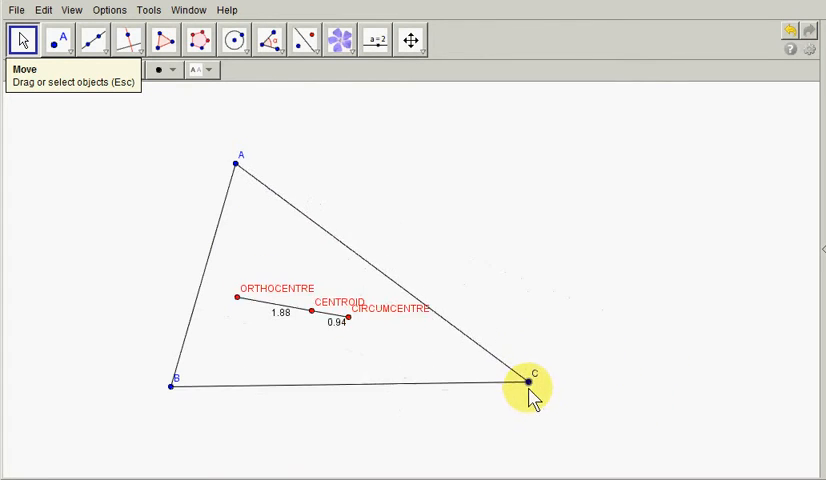
drag(533, 387, 571, 331)
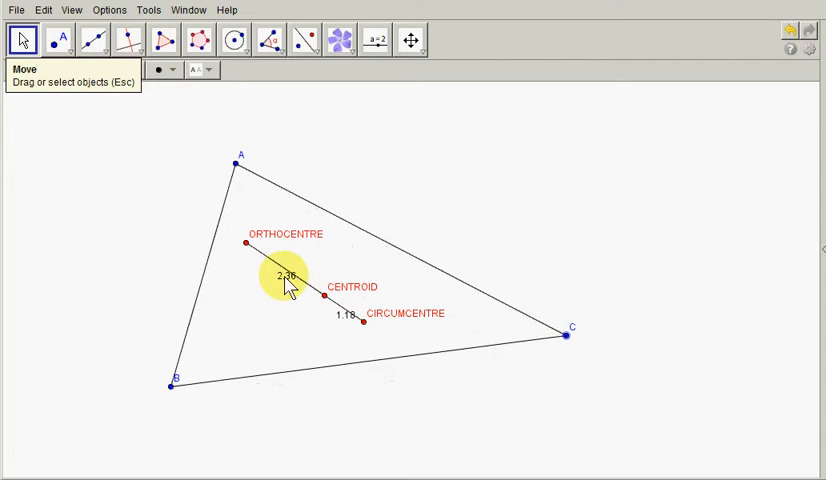
mouse_move(283, 278)
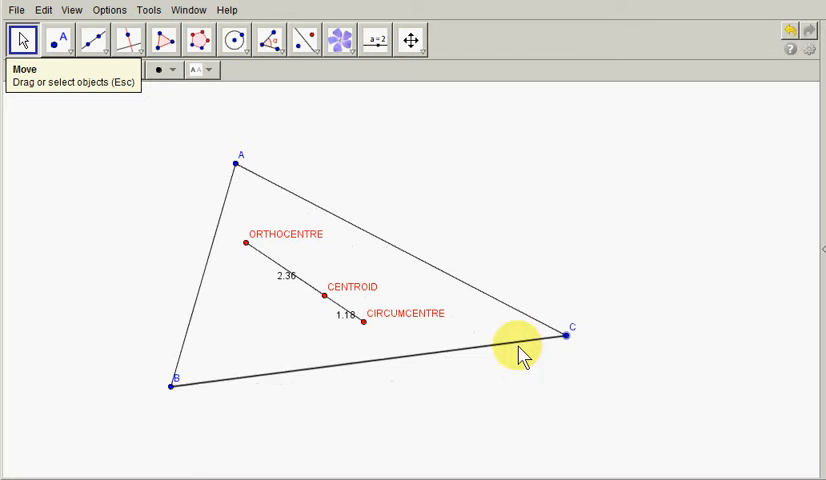
drag(565, 332, 490, 388)
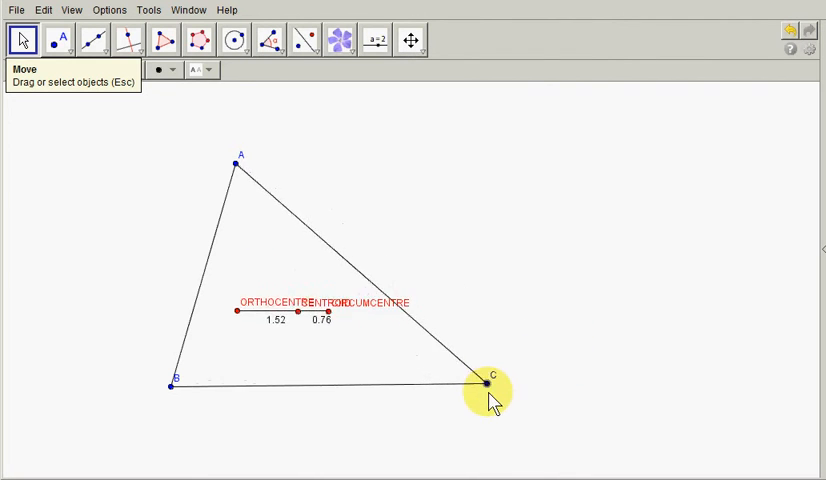
drag(490, 388, 424, 360)
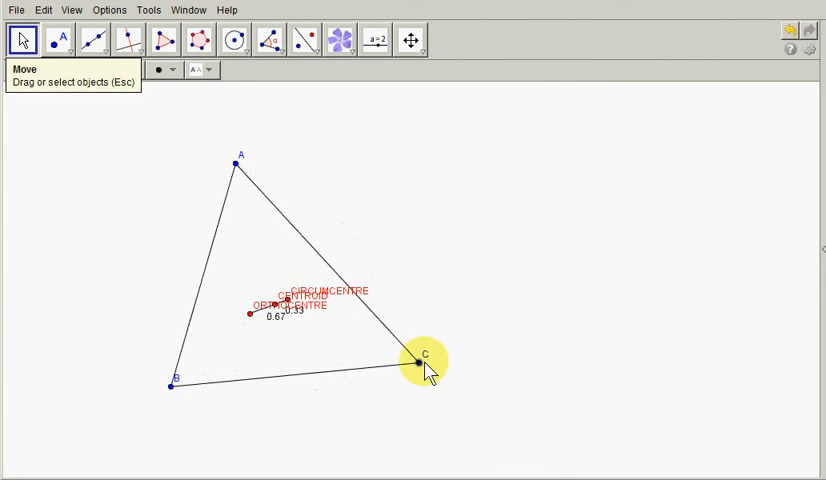